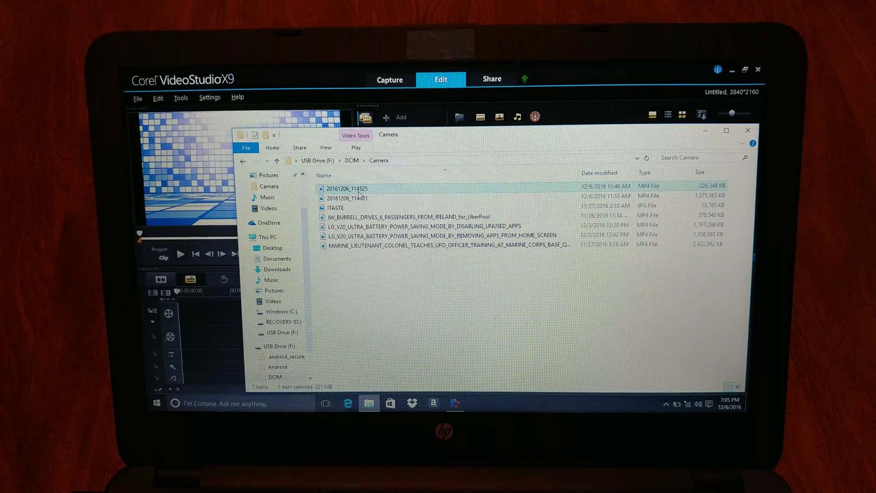
Send 20161206_114525.mp4 to VideoStudio via Open with and accept matching project settings
right_click(346, 188)
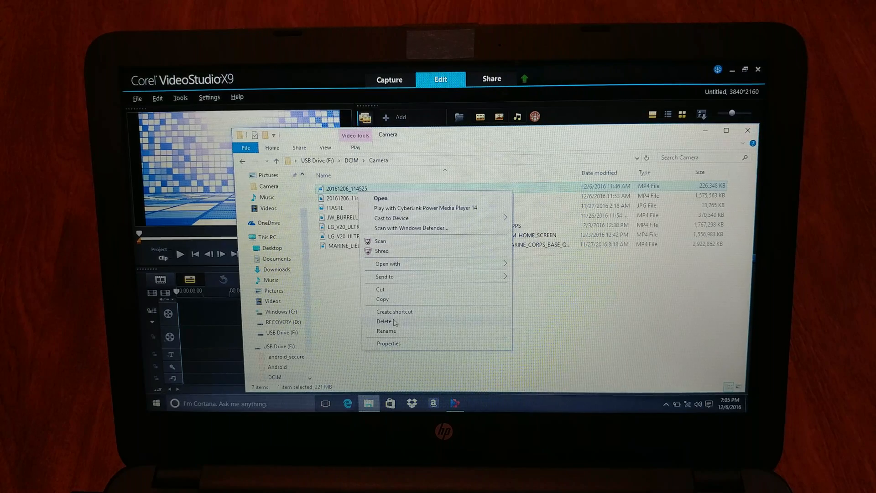
mouse_move(411, 262)
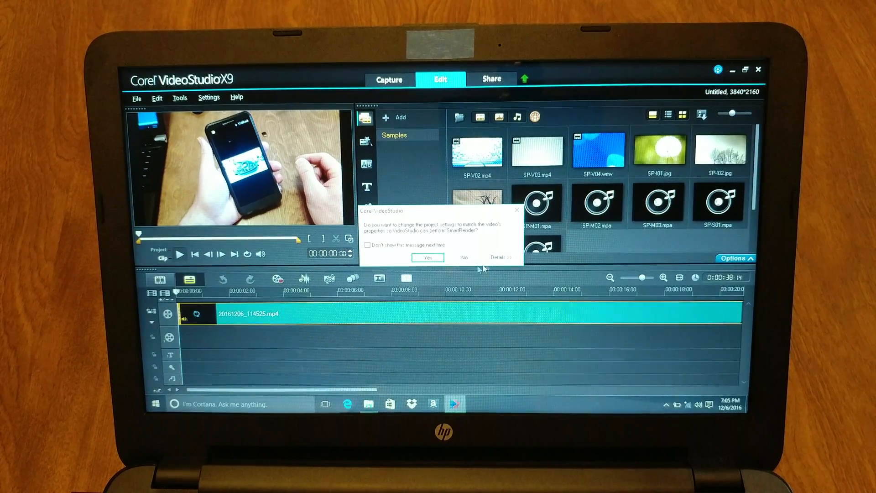
click(463, 257)
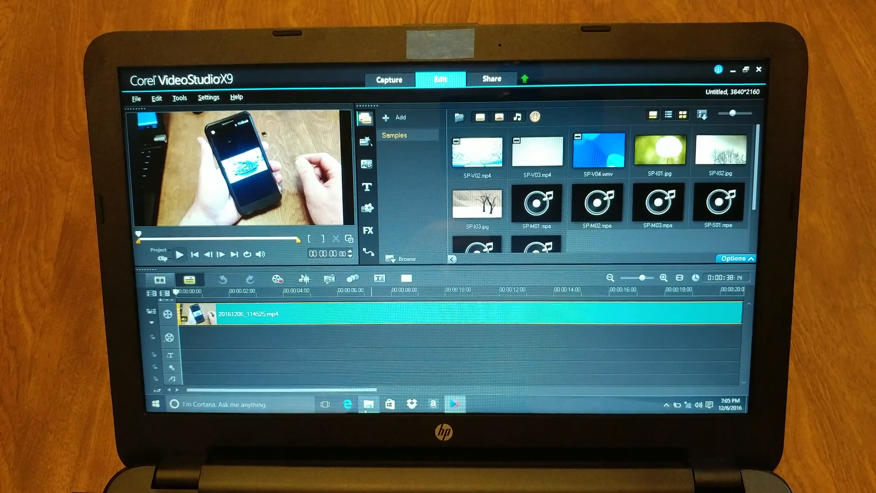
Send 20161206_114731.mp4 from the Camera folder to VideoStudio so it follows the first clip
click(368, 404)
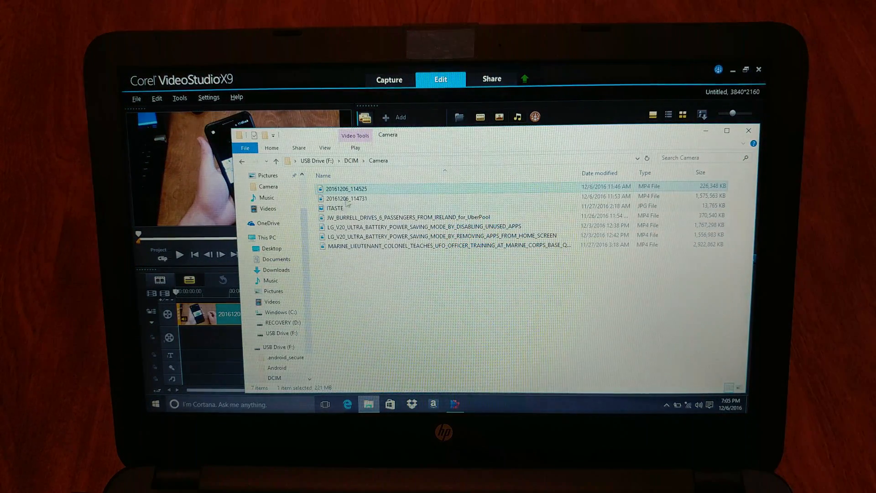
click(346, 198)
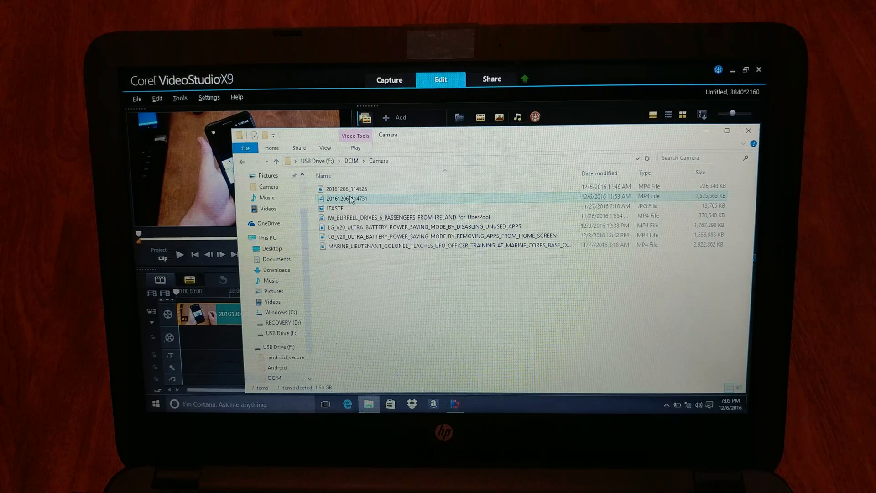
right_click(347, 198)
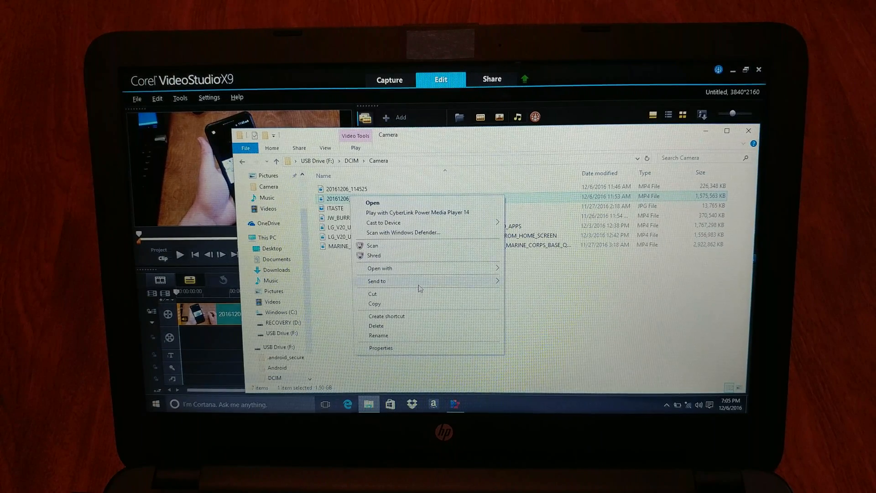
mouse_move(547, 272)
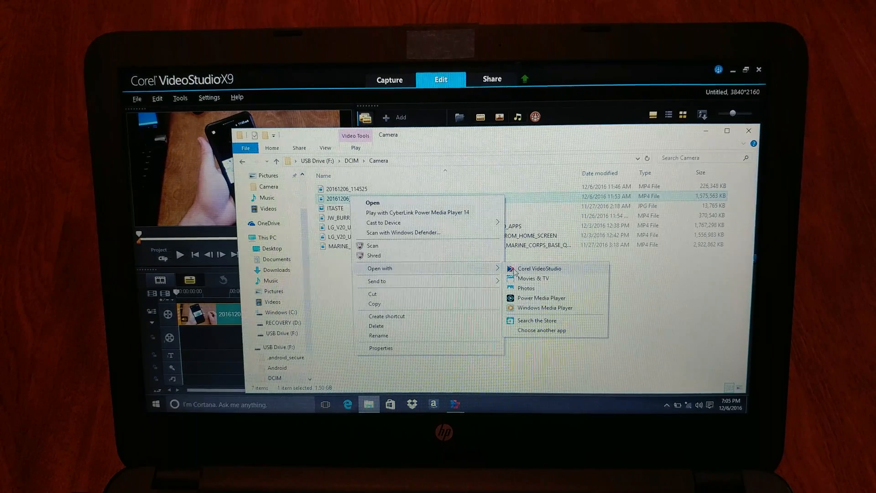
click(539, 269)
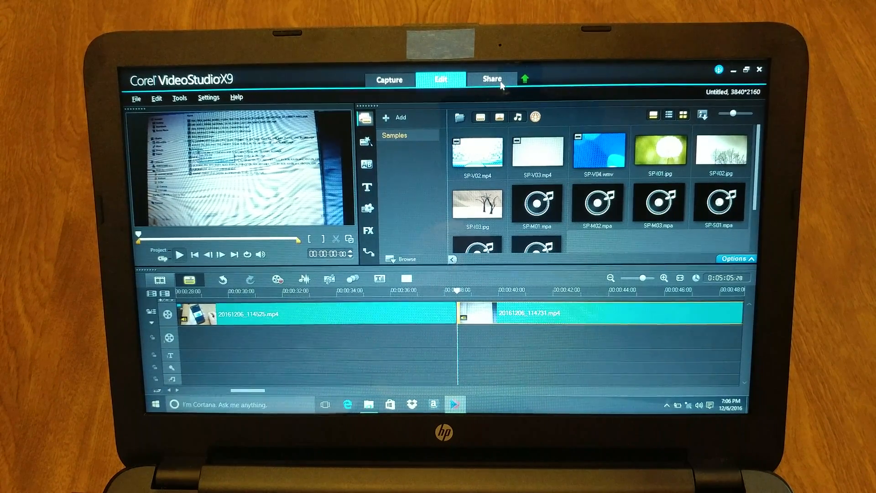
In the Share workspace choose Computer > MPEG-4 output and list its profiles
click(491, 79)
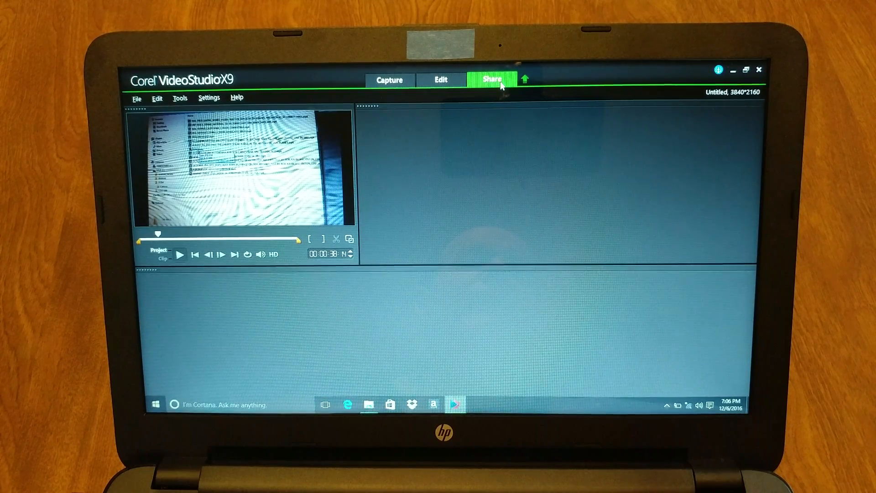
click(491, 79)
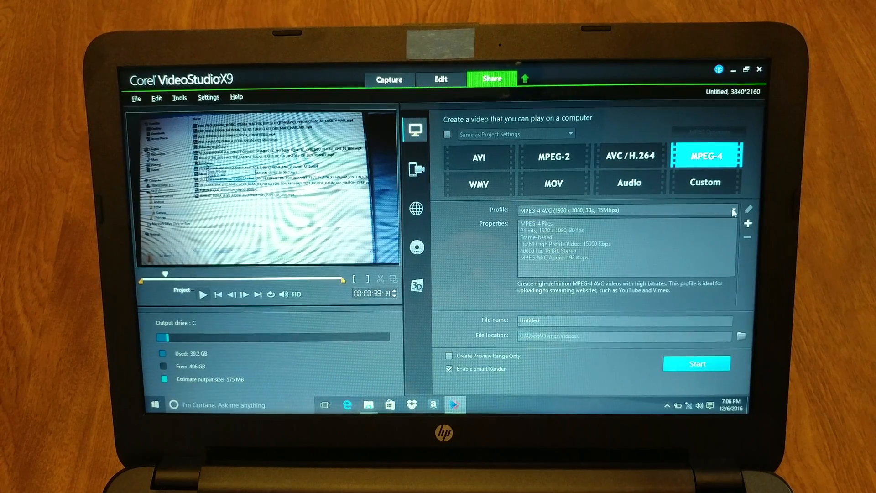
click(732, 210)
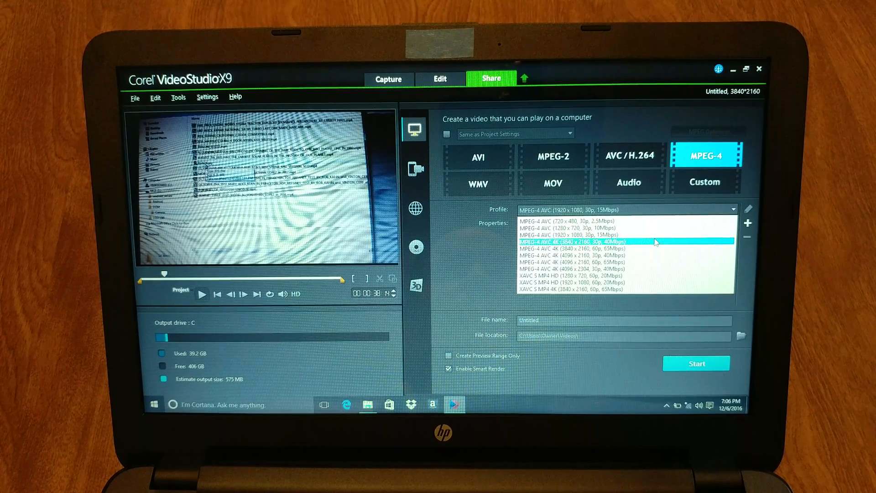
Choose the MPEG-4 AVC 4K (3840x2160, 30p, 40Mbps) profile and browse for a save folder
click(565, 240)
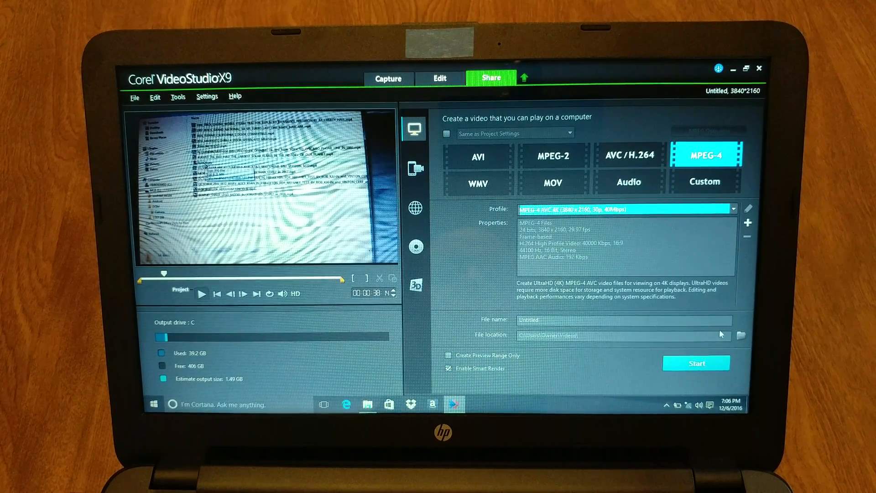
mouse_move(741, 335)
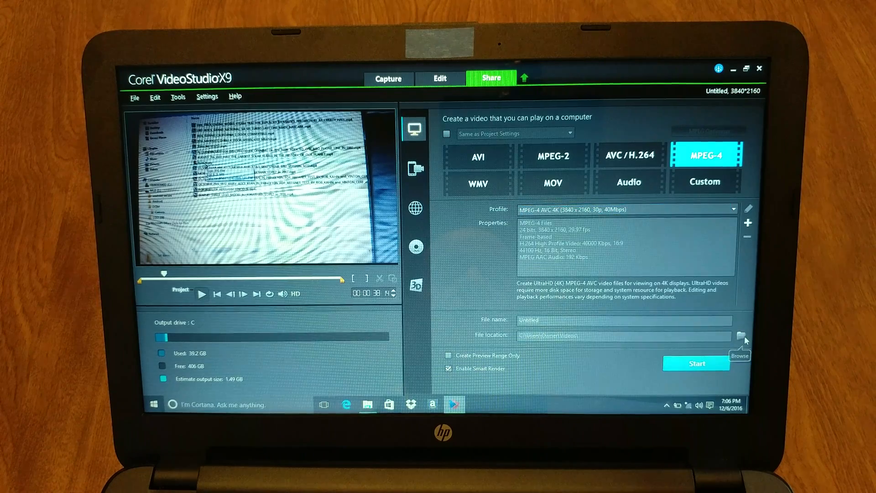
click(741, 336)
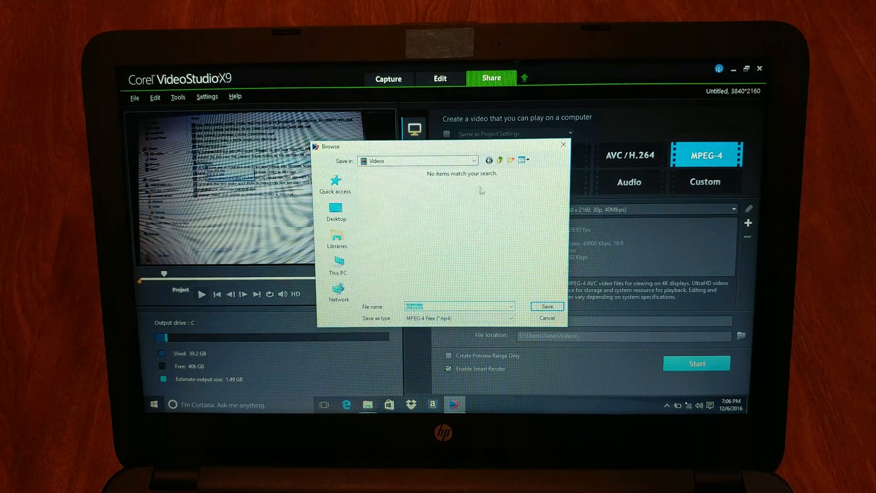
Set the output location to F:\DCIM\Camera on the USB drive
click(474, 160)
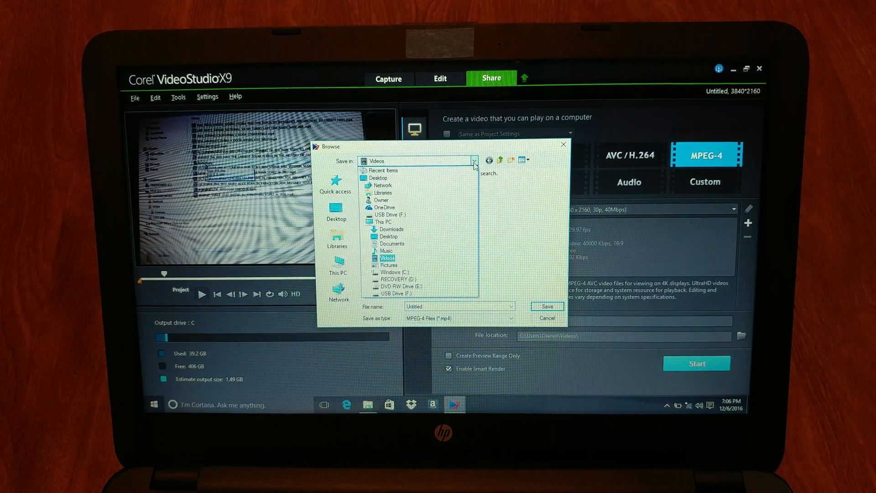
click(400, 286)
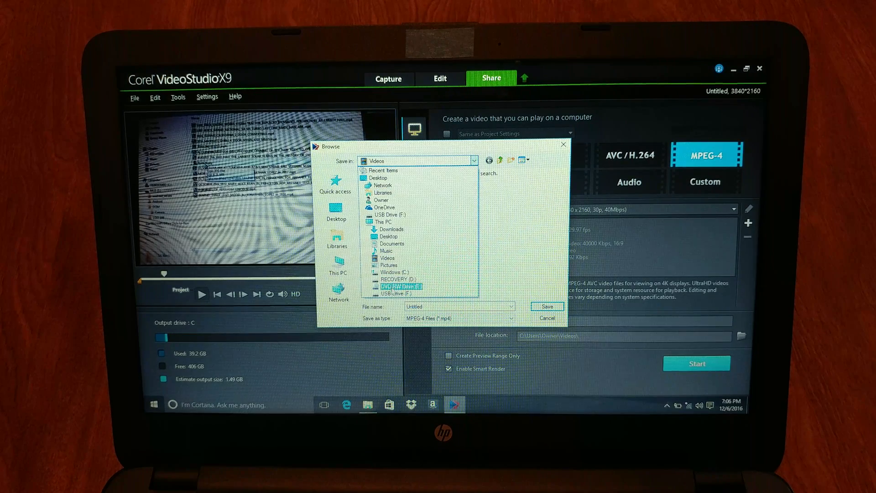
click(403, 286)
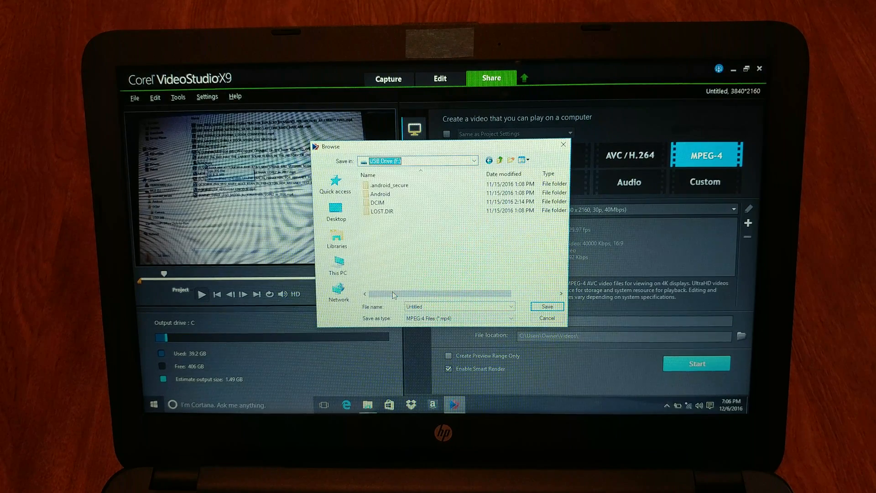
click(377, 202)
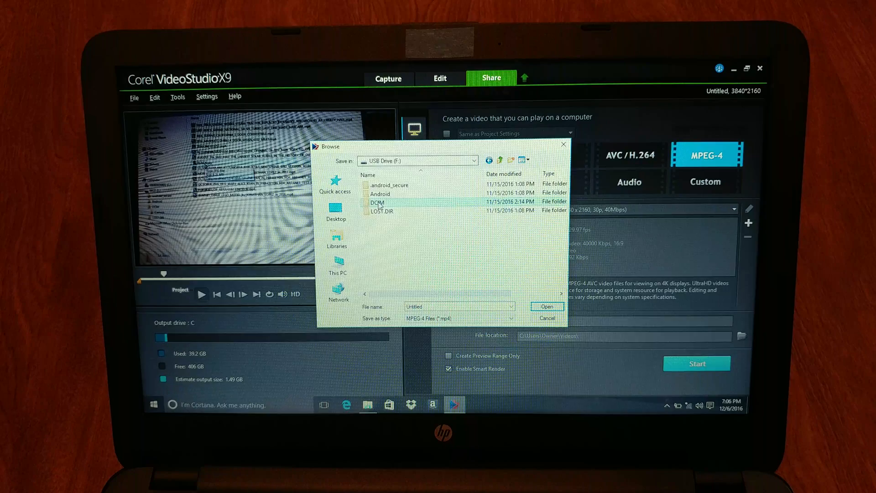
double_click(378, 203)
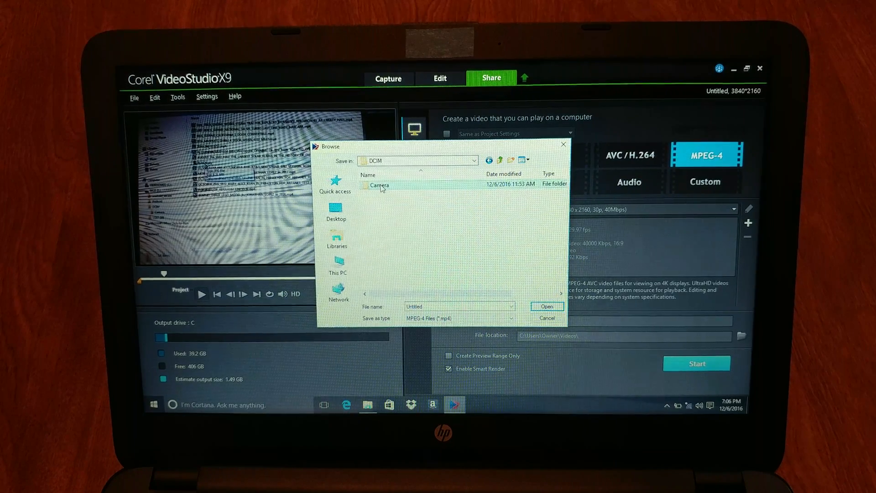
double_click(380, 185)
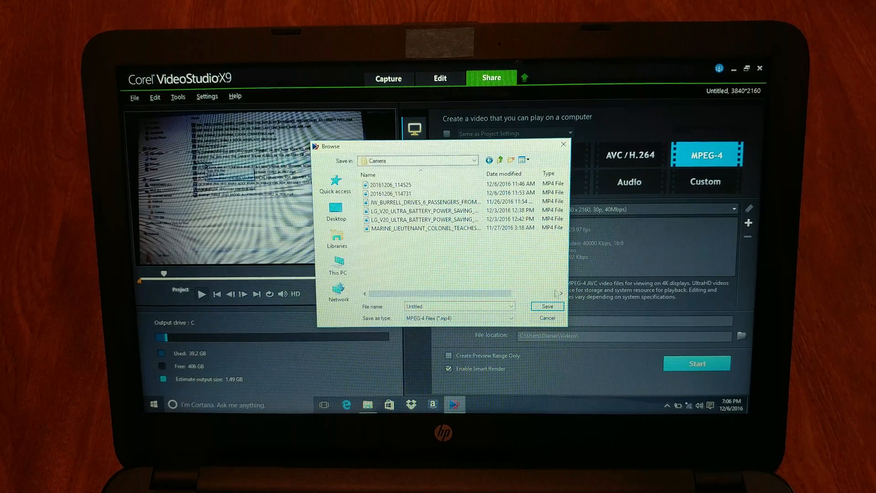
click(546, 306)
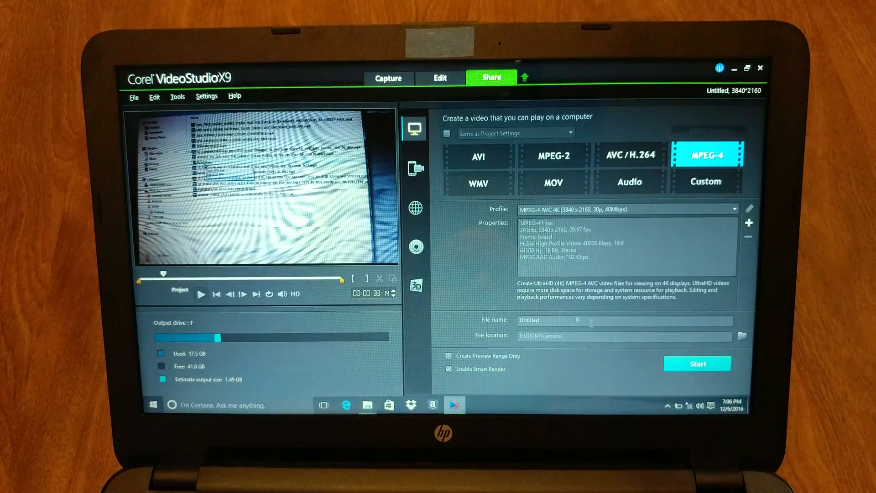
Start rendering the 4K MPEG-4 movie file
click(696, 363)
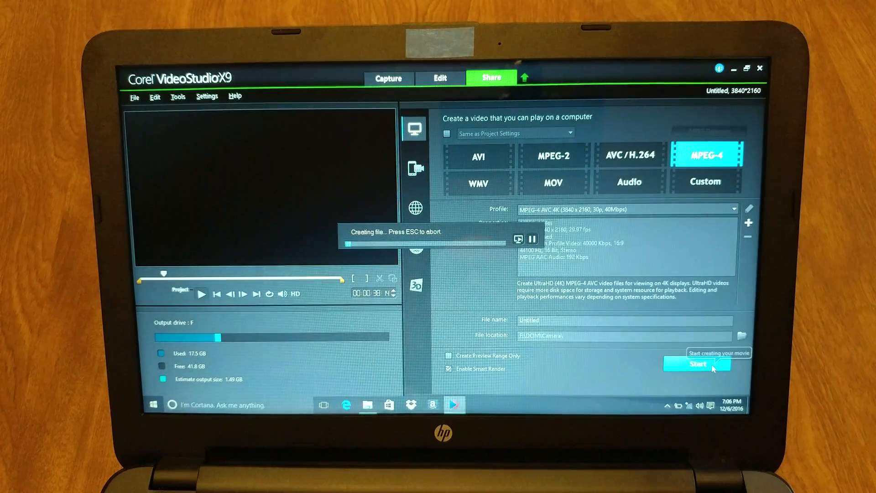